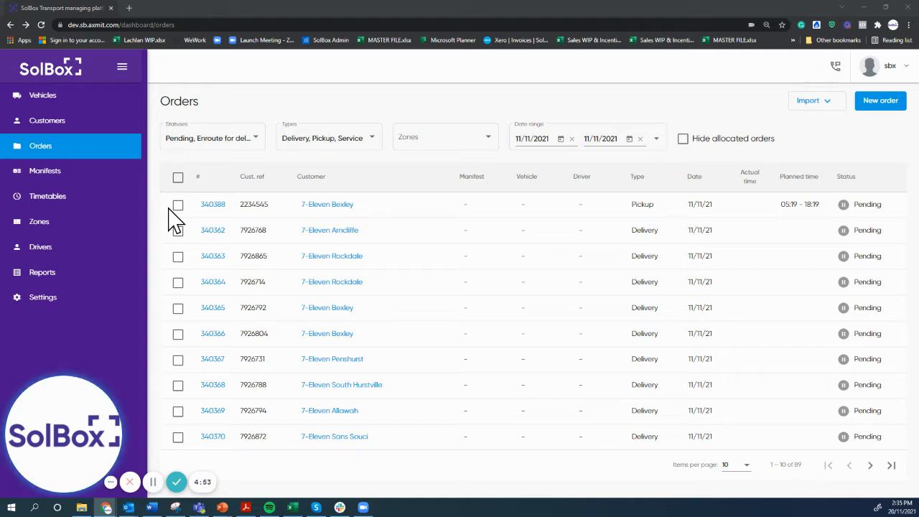
pyautogui.moveTo(213, 255)
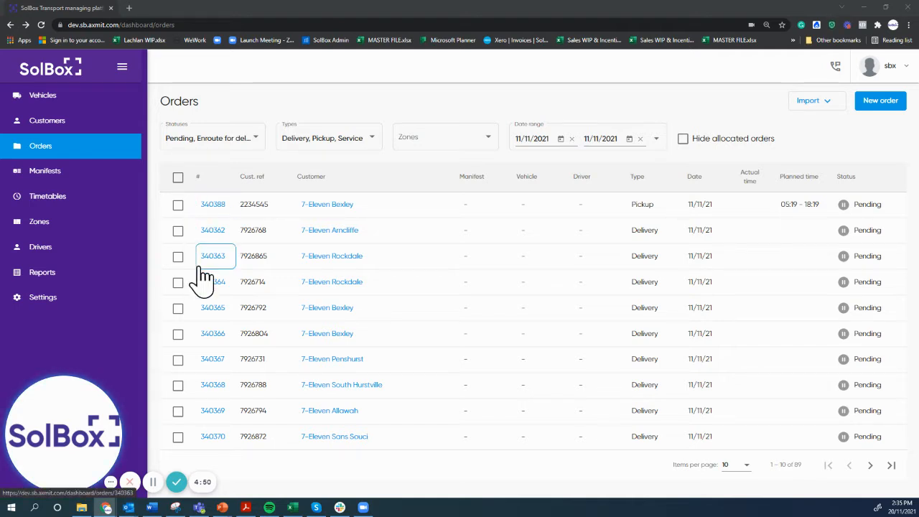
pyautogui.moveTo(213, 333)
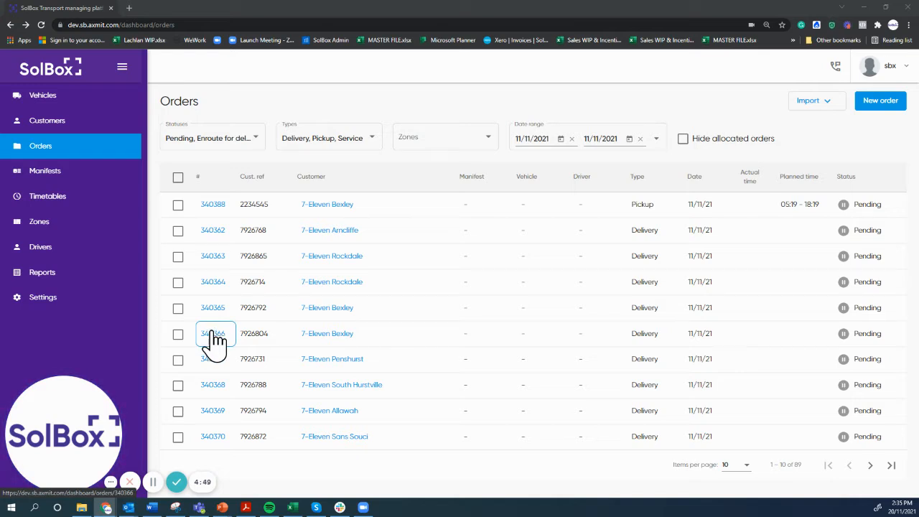
pyautogui.moveTo(213, 307)
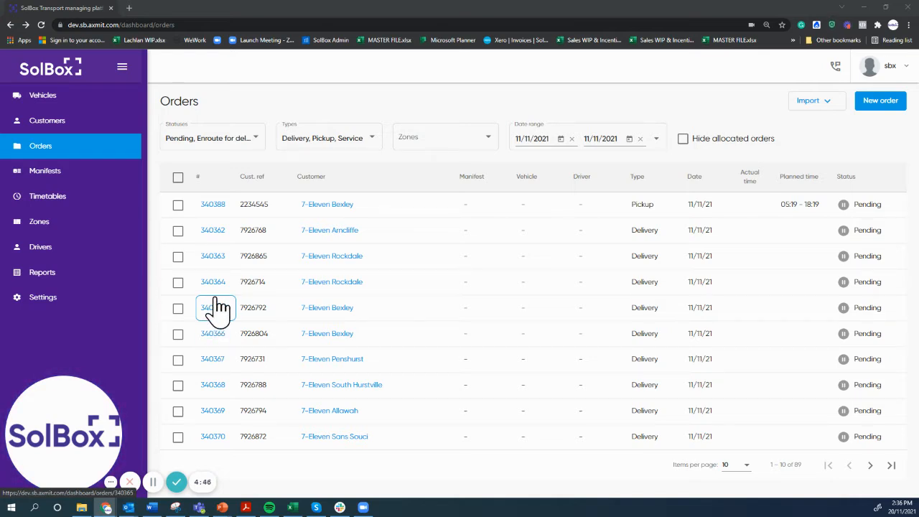
# Review order 340388's customer name, 4:19 PM pickup time and Coast Hotel payer fields
pyautogui.click(212, 204)
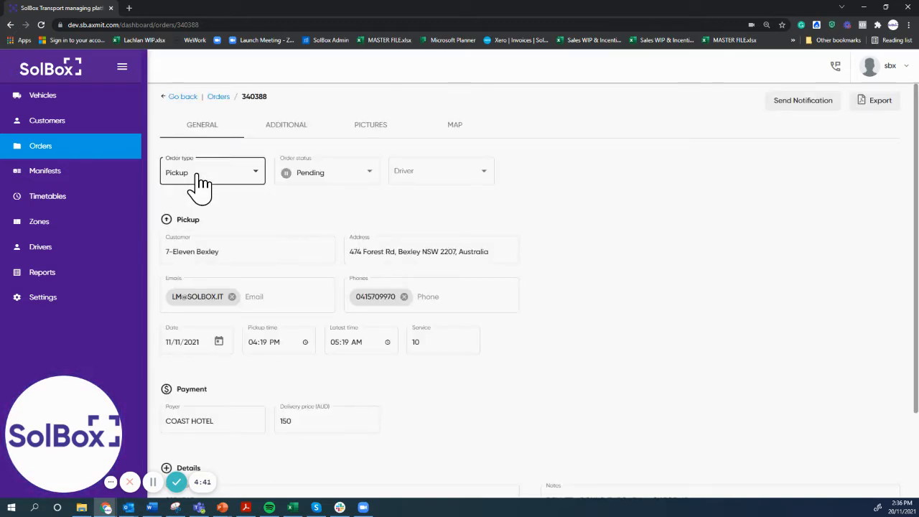
pyautogui.click(247, 252)
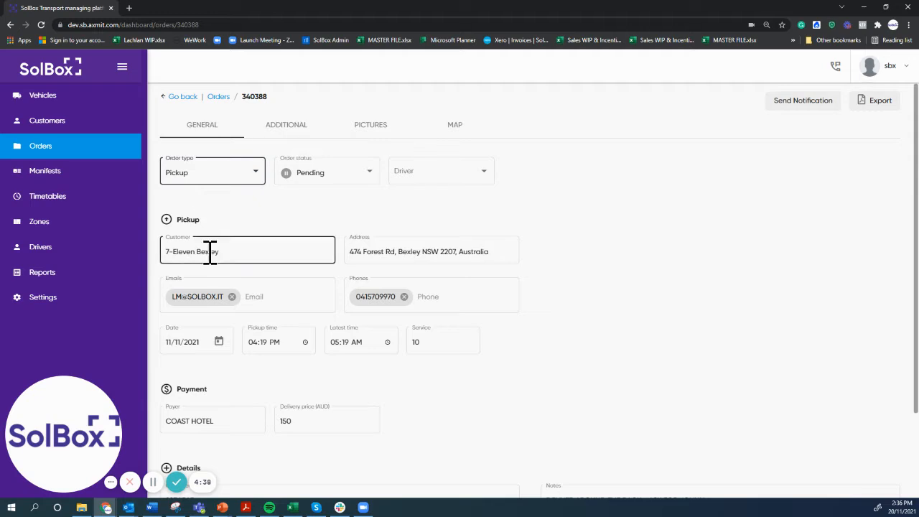
pyautogui.moveTo(296, 256)
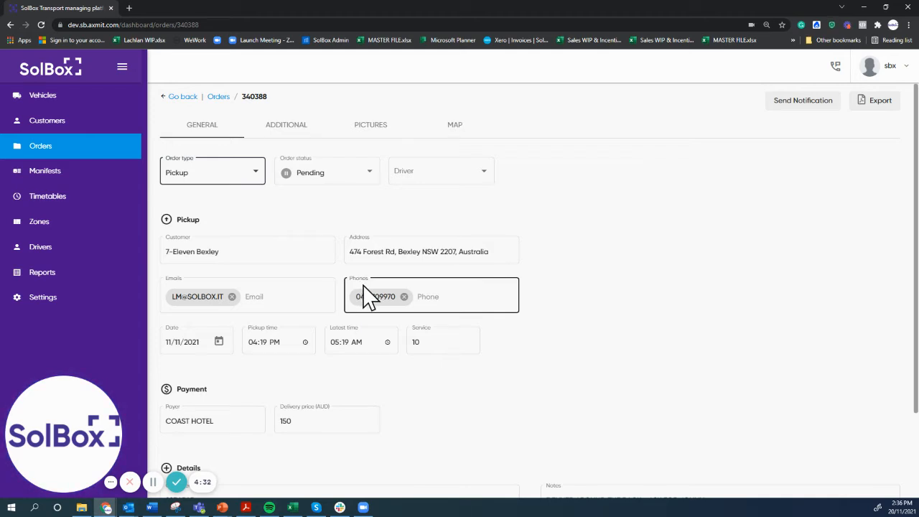
pyautogui.moveTo(301, 356)
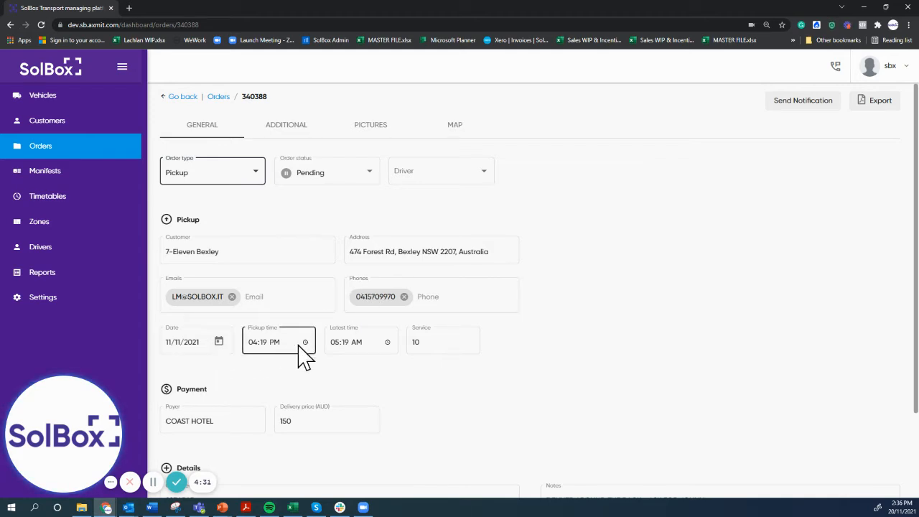
pyautogui.click(442, 342)
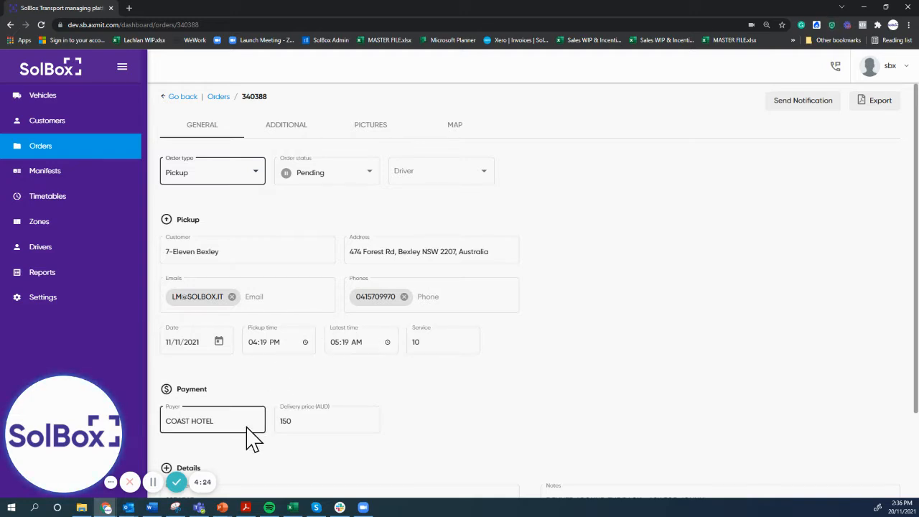
pyautogui.click(327, 421)
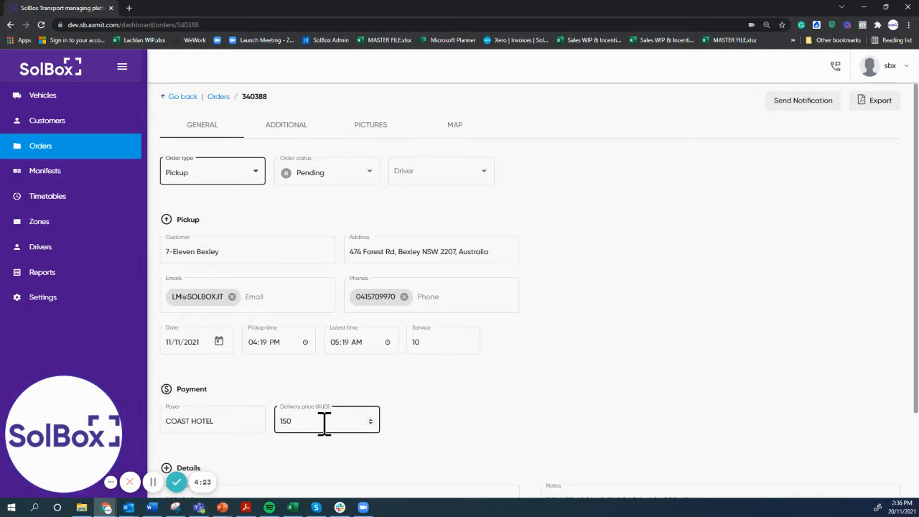
# Review the order's delivery notes and capacity details further down the form
pyautogui.scroll(-3)
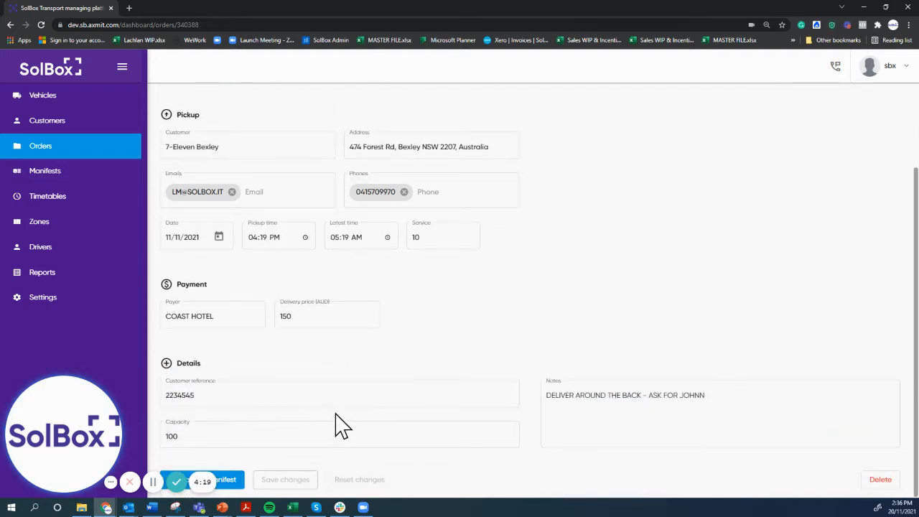
pyautogui.click(567, 395)
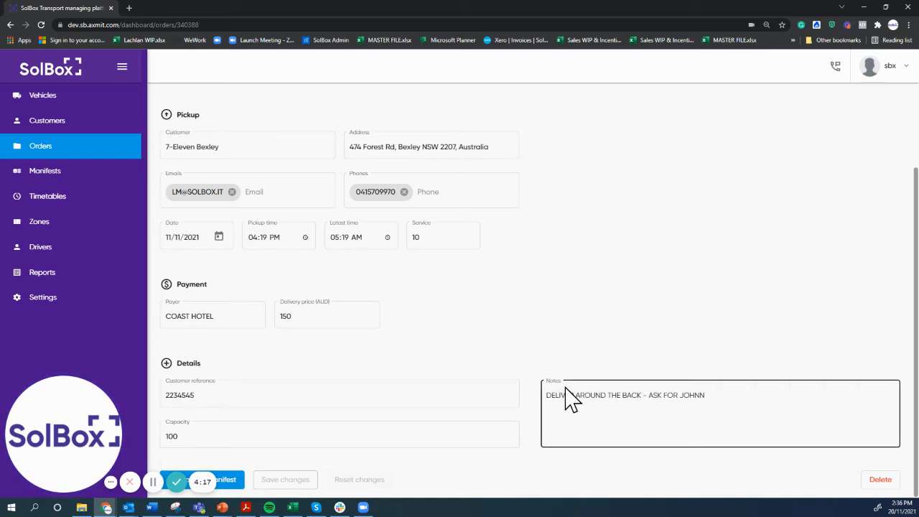
pyautogui.click(337, 437)
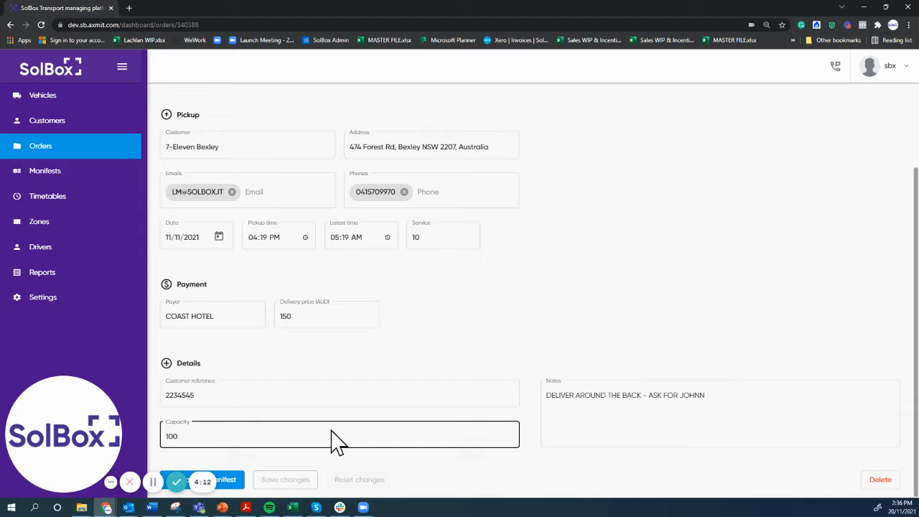
pyautogui.scroll(3)
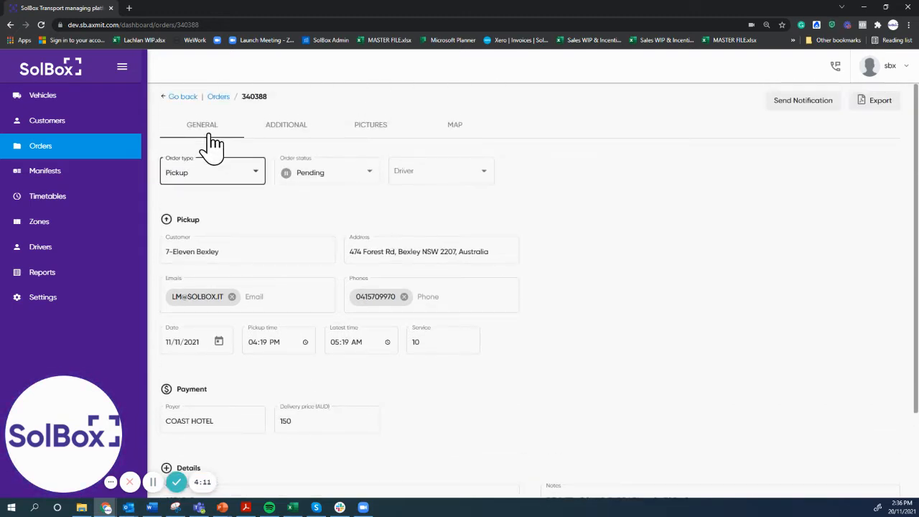
# Select all 89 pending orders and view their locations on the Sydney map
pyautogui.click(218, 96)
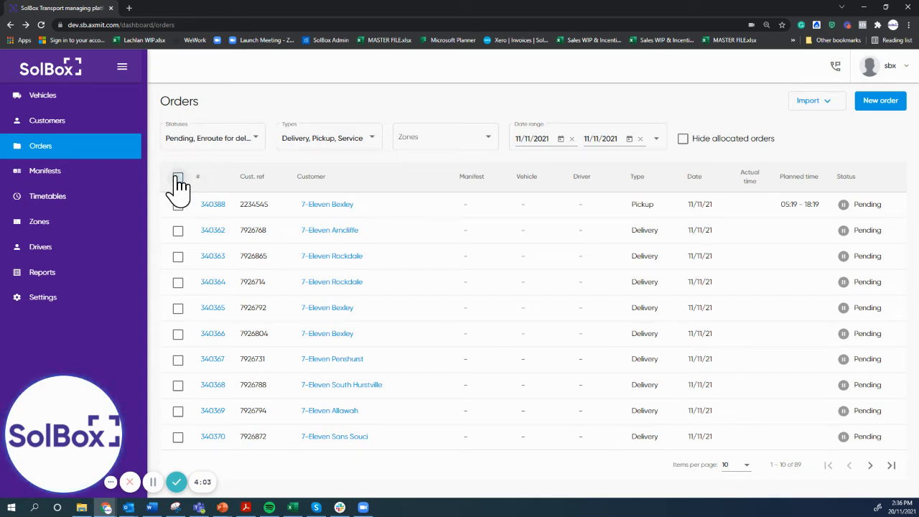
pyautogui.click(178, 176)
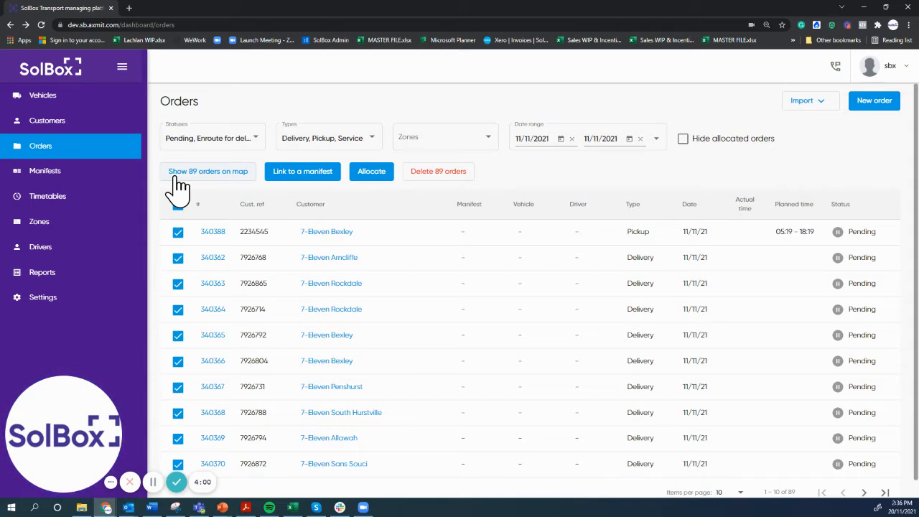
pyautogui.click(206, 171)
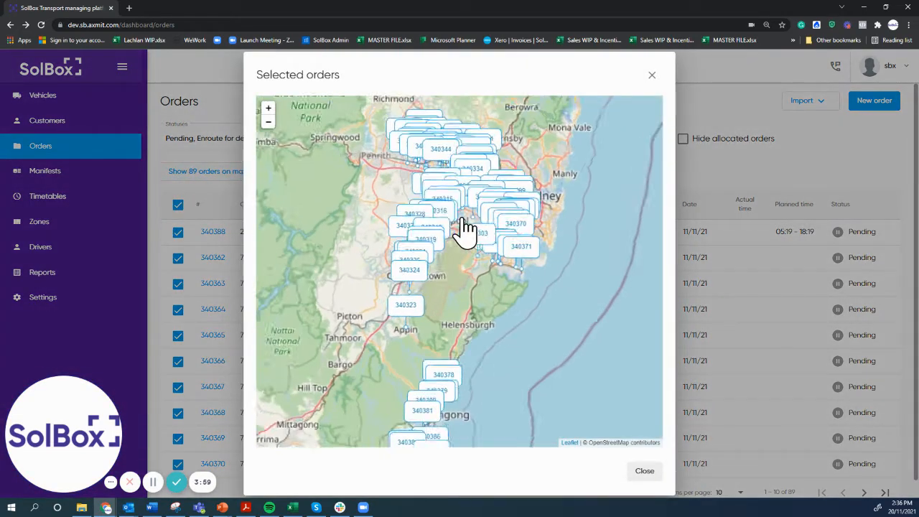
pyautogui.moveTo(467, 229); pyautogui.dragTo(574, 359)
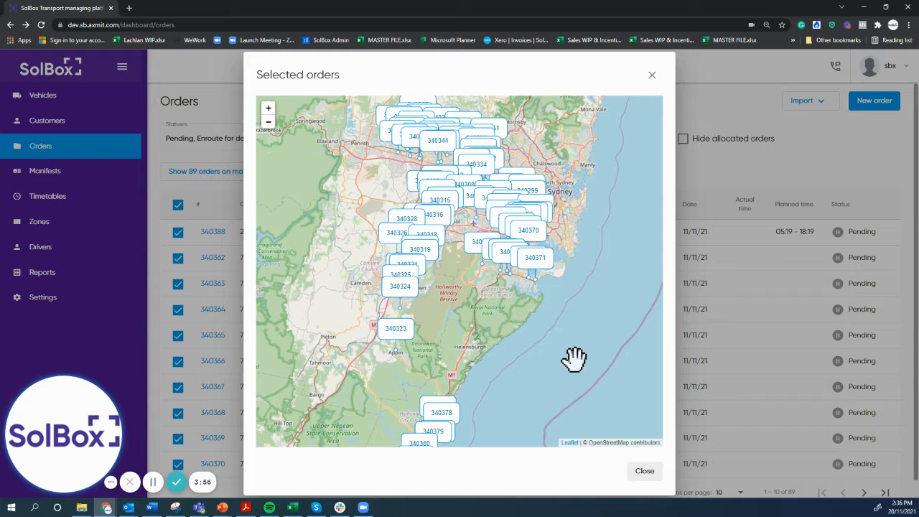
pyautogui.click(643, 471)
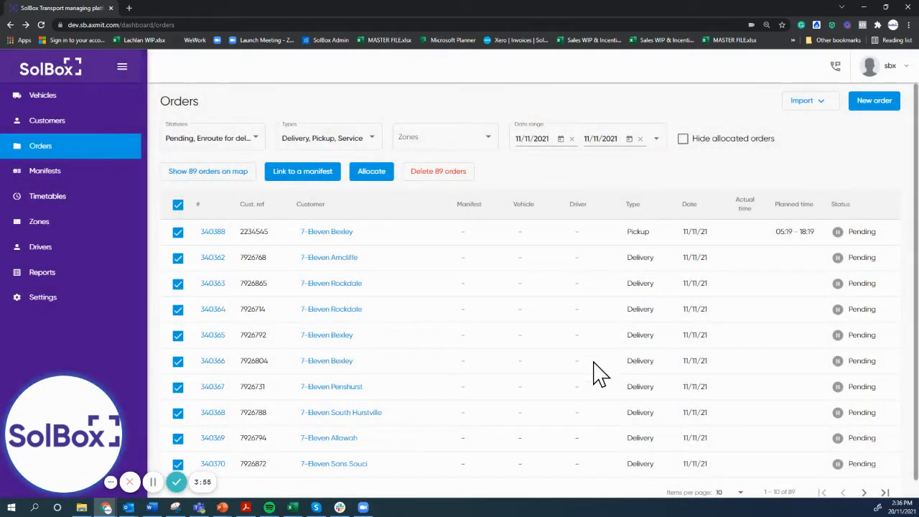
# Start allocation of the selected orders and calculate auto-allocation for the checked drivers
pyautogui.click(371, 171)
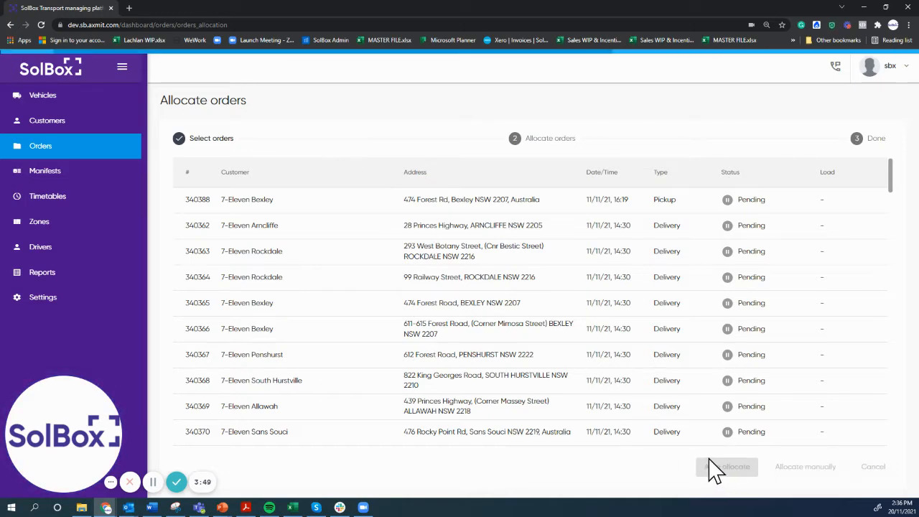
pyautogui.click(726, 465)
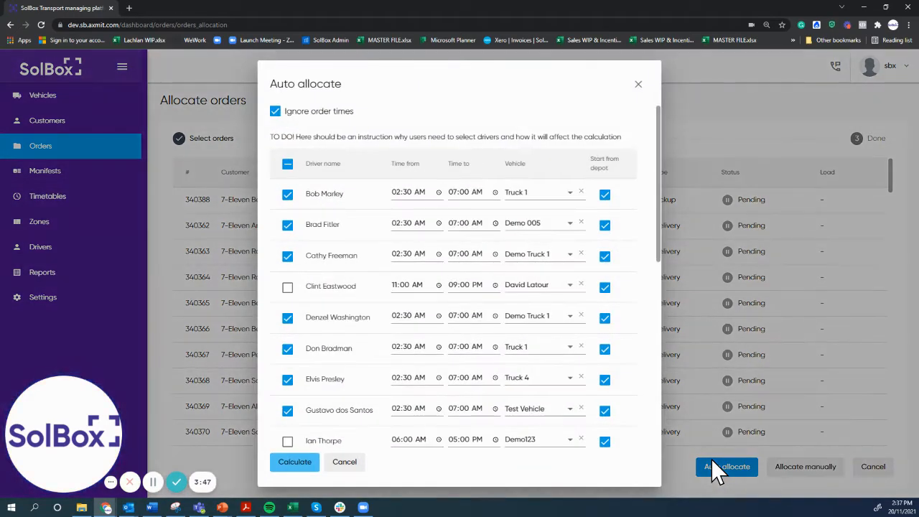
pyautogui.moveTo(442, 305)
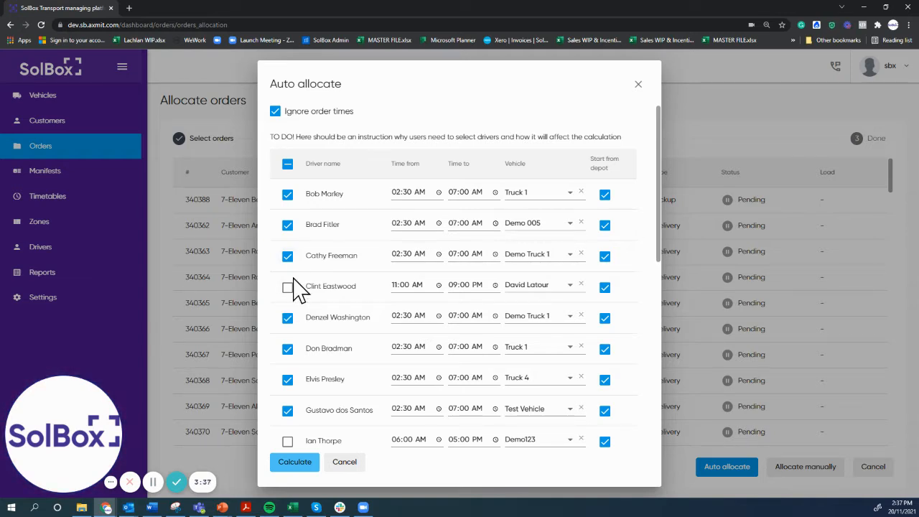
pyautogui.scroll(-3)
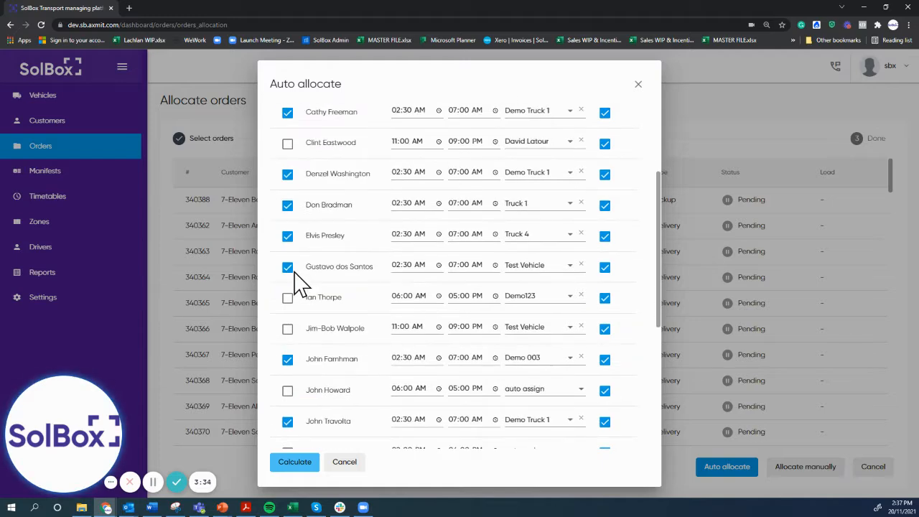
pyautogui.scroll(3)
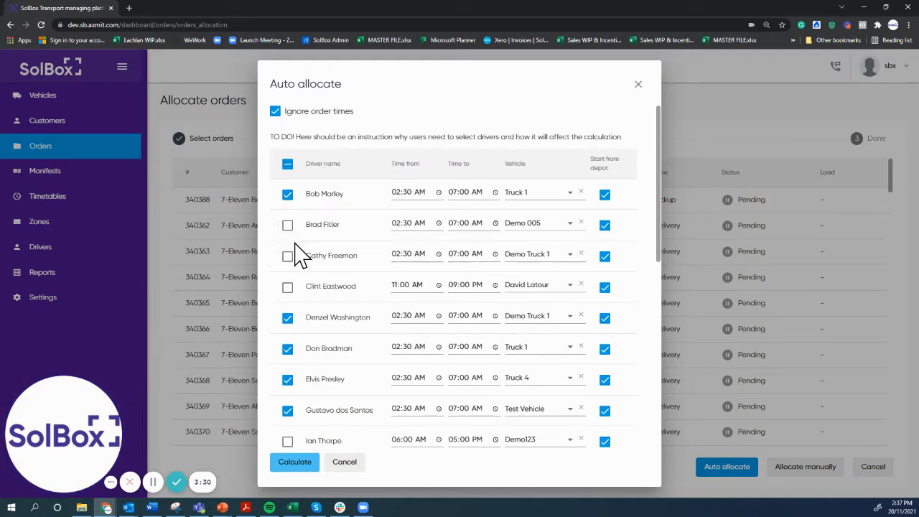
pyautogui.click(344, 462)
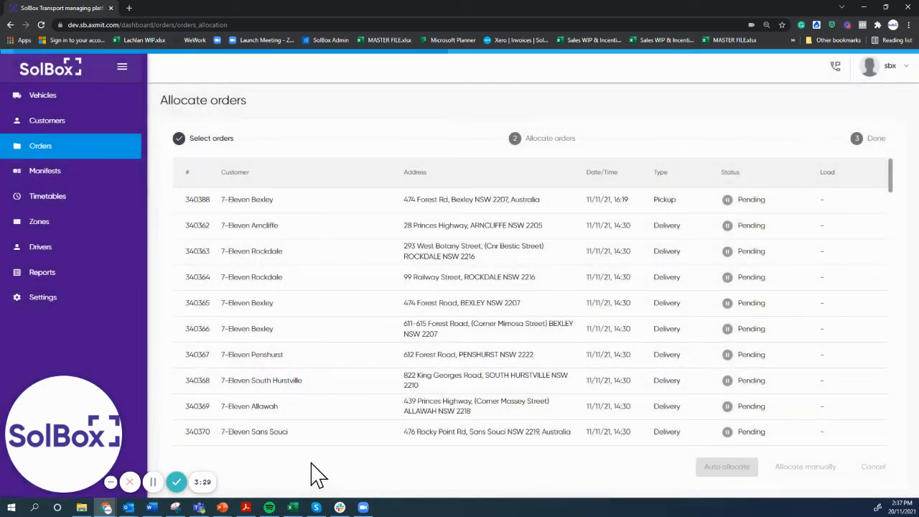
# Review the route optimization log of calculated stops and totals for each driver
pyautogui.click(726, 465)
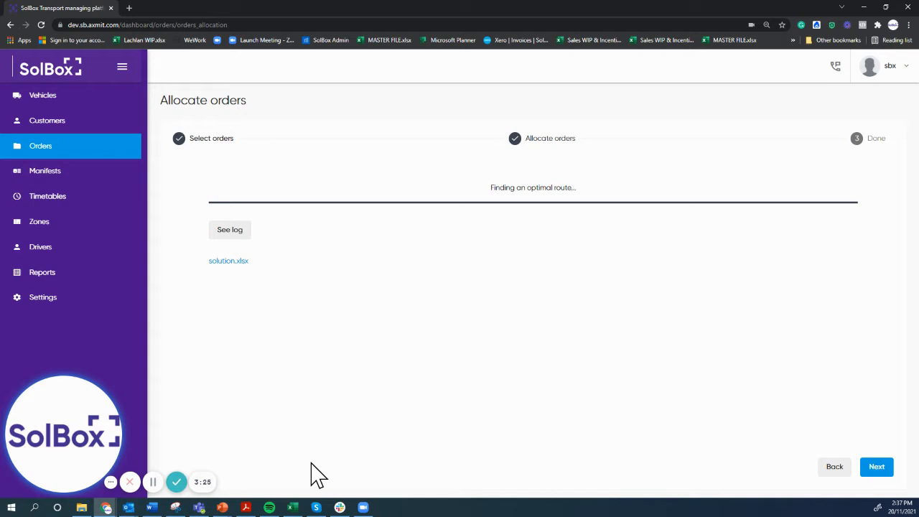
pyautogui.moveTo(230, 230)
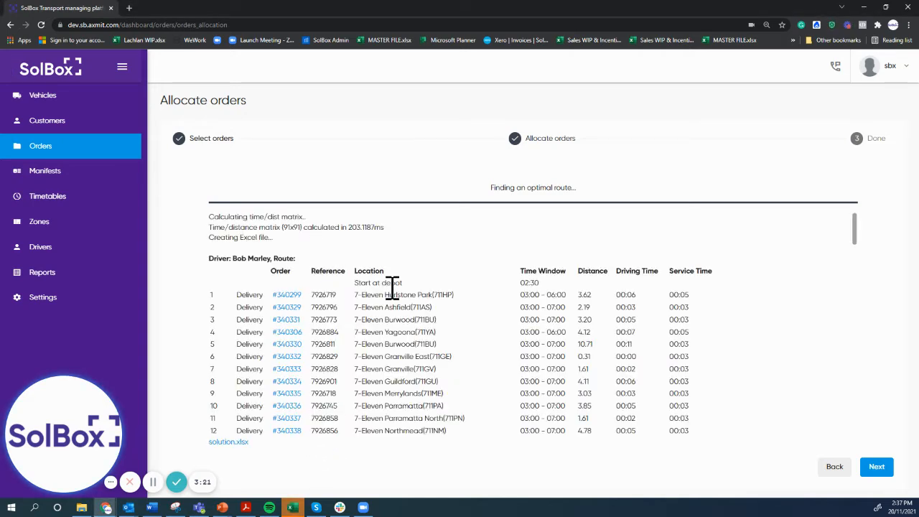
pyautogui.moveTo(534, 313)
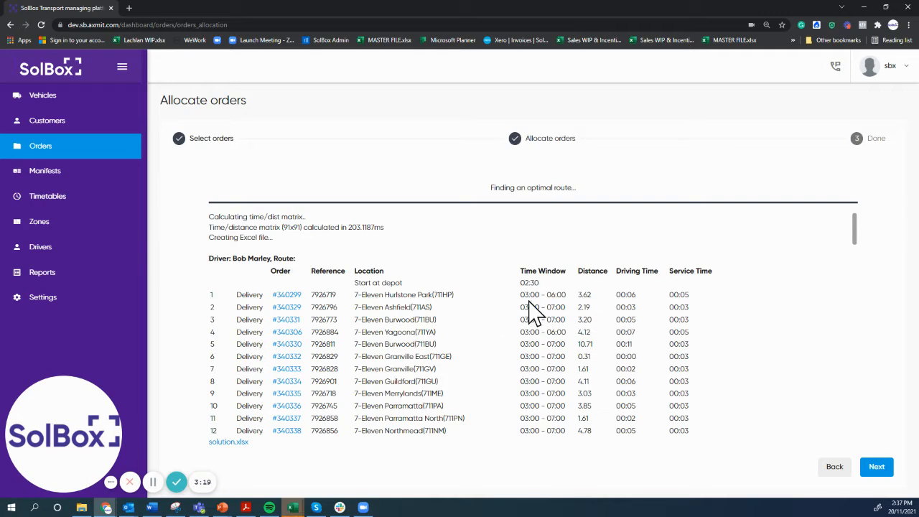
pyautogui.moveTo(632, 297)
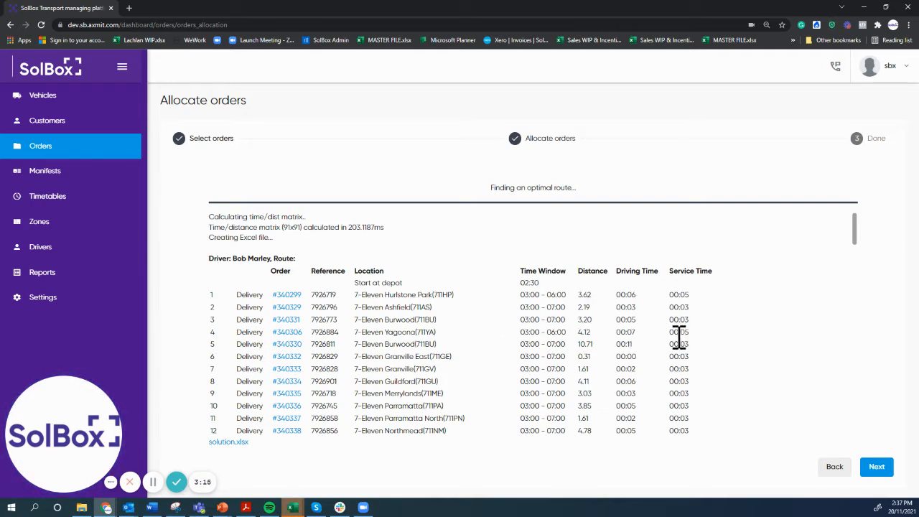
pyautogui.scroll(-3)
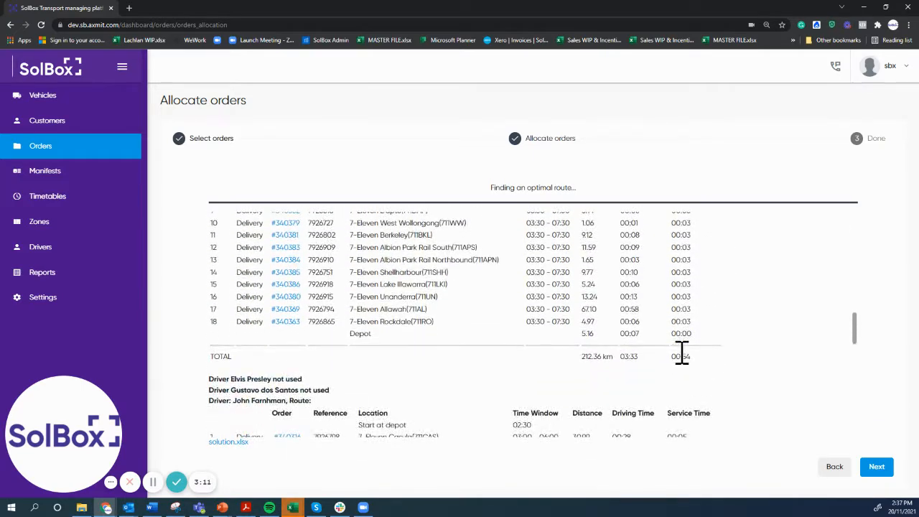
pyautogui.scroll(-3)
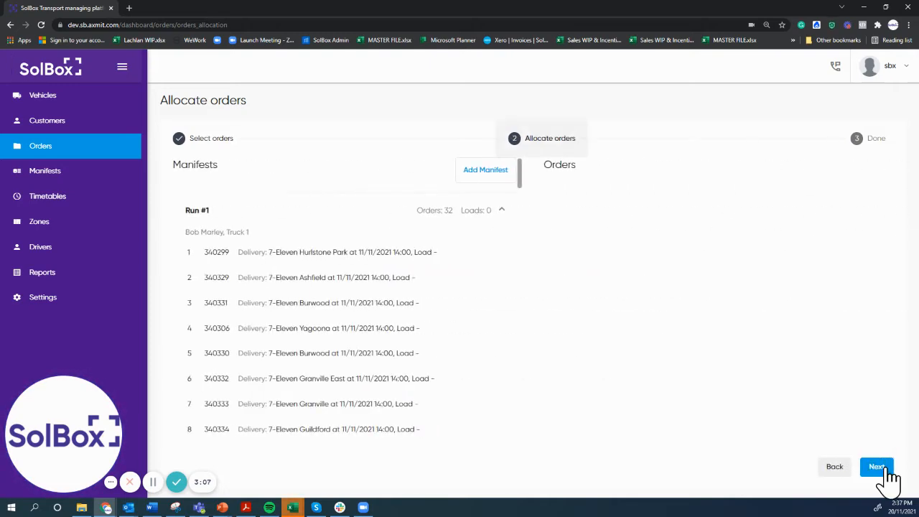
# Move 7-Eleven Ashfield order 340329 from Run #1 into Run #3, leaving Run #1 with 31 orders
pyautogui.click(876, 467)
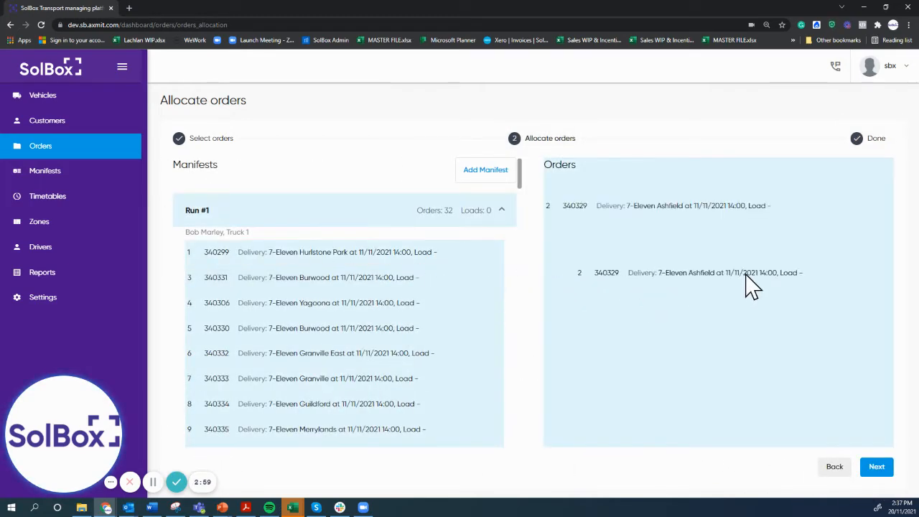
pyautogui.click(199, 210)
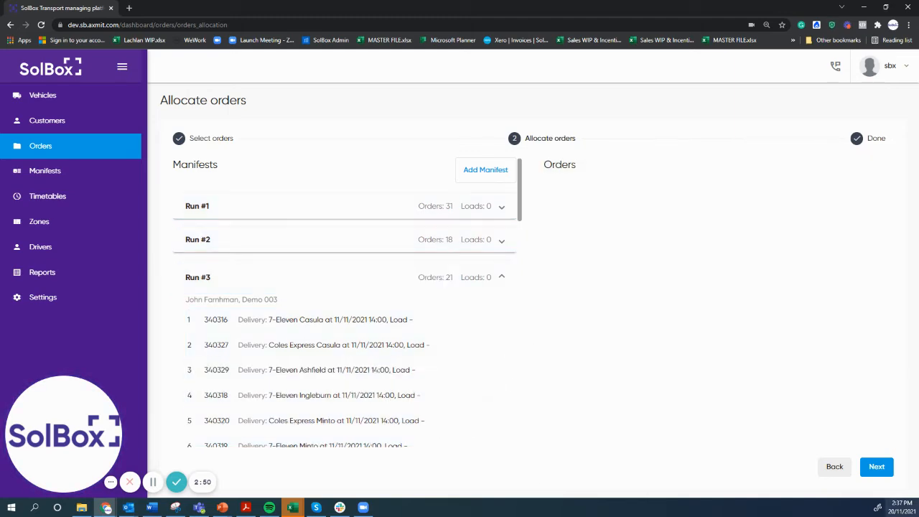
# Inspect the optimized runs' routes on the map and submit the orders as manifests
pyautogui.click(876, 466)
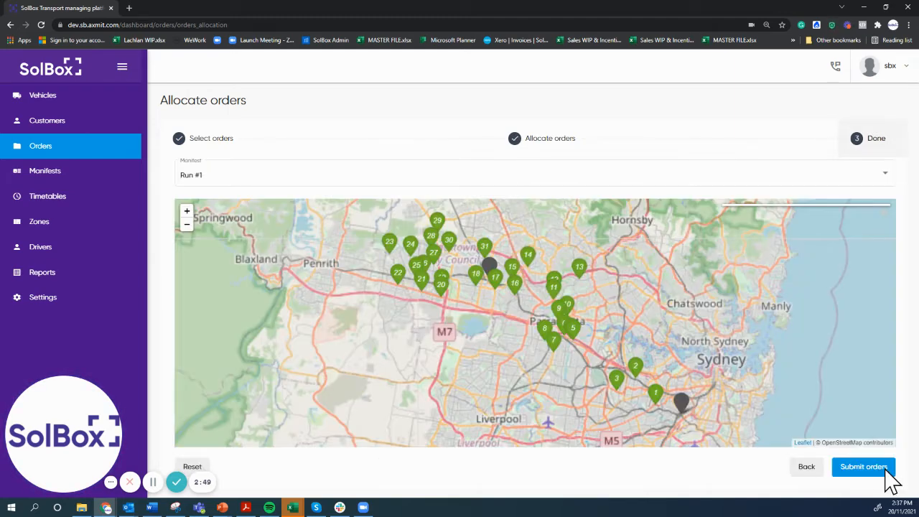
pyautogui.click(864, 466)
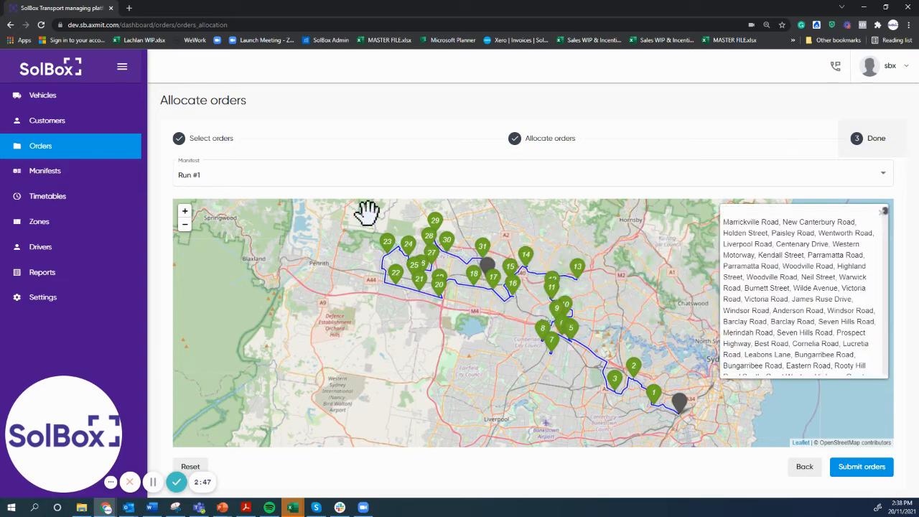
pyautogui.click(531, 175)
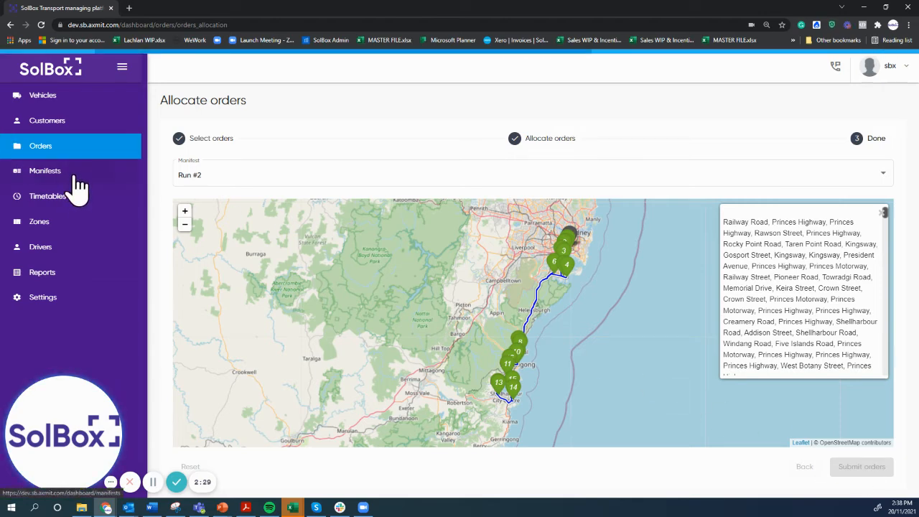
# Show Runs #1, #2 and #3 together on one map from the Manifests list
pyautogui.click(44, 169)
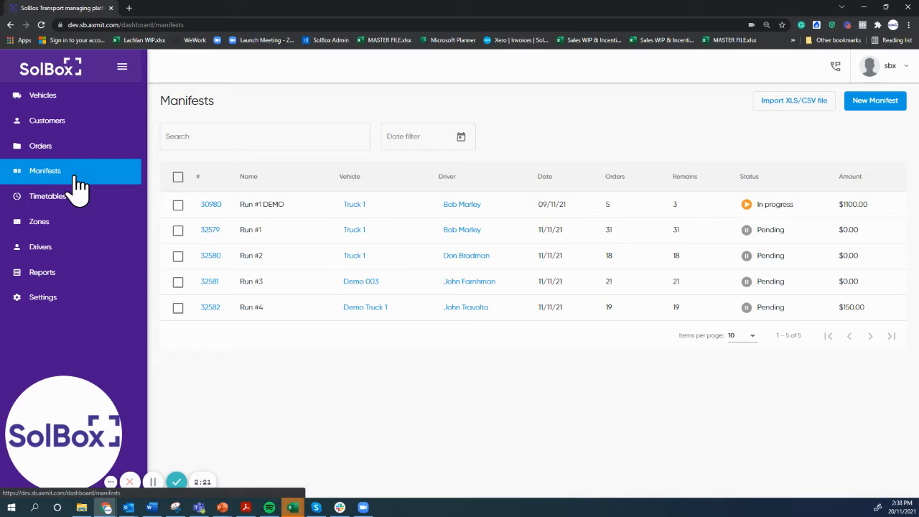
pyautogui.moveTo(284, 319)
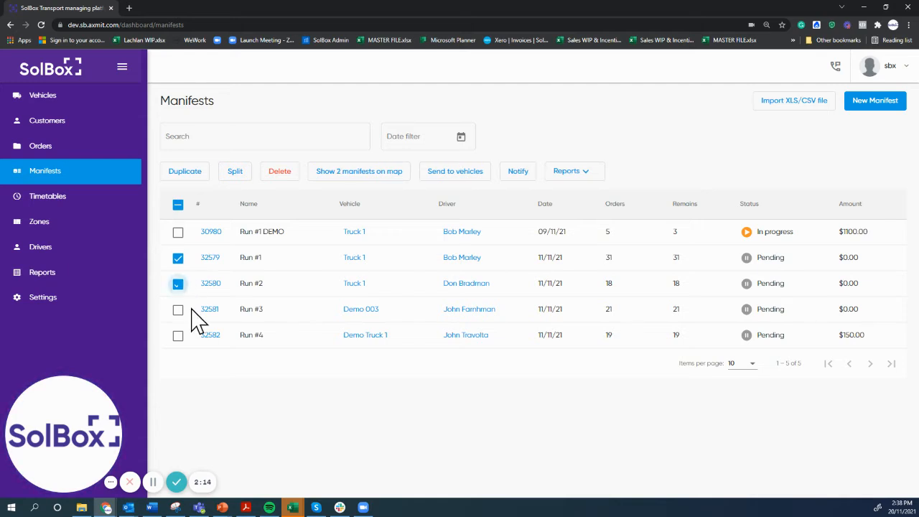
pyautogui.click(178, 310)
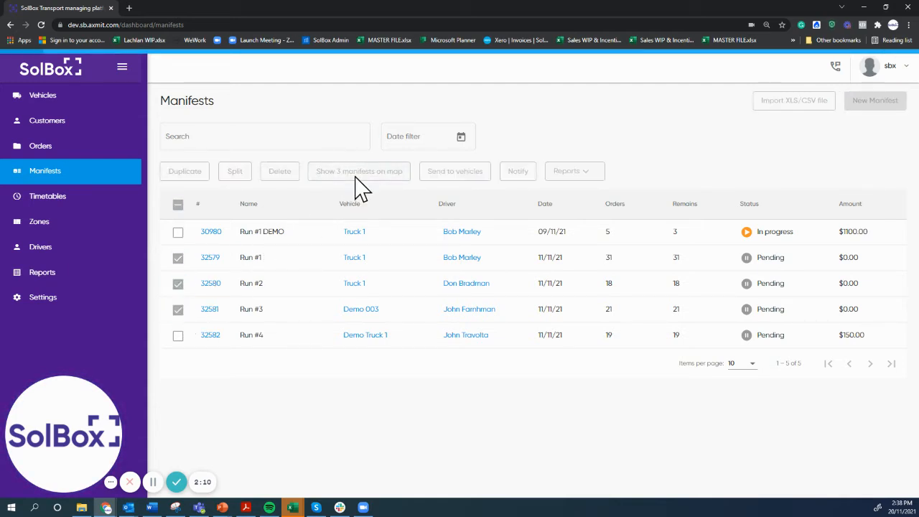
pyautogui.click(359, 171)
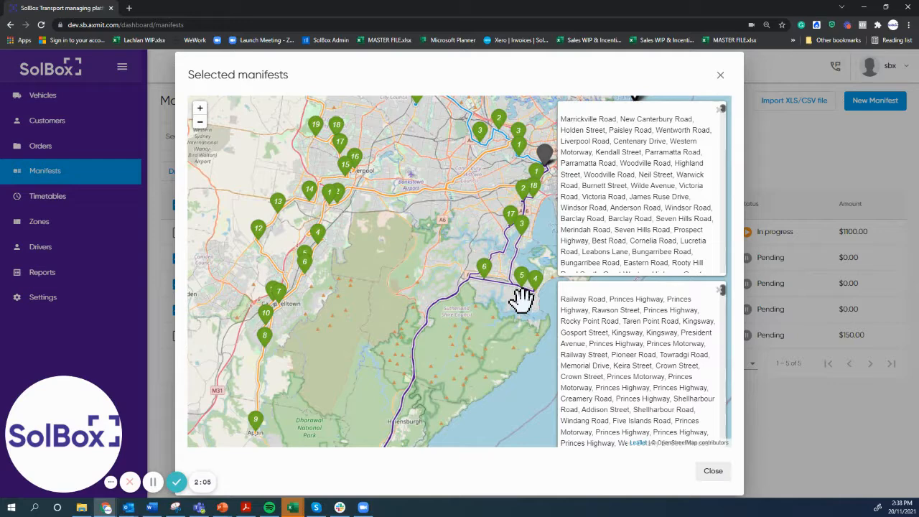
pyautogui.click(712, 471)
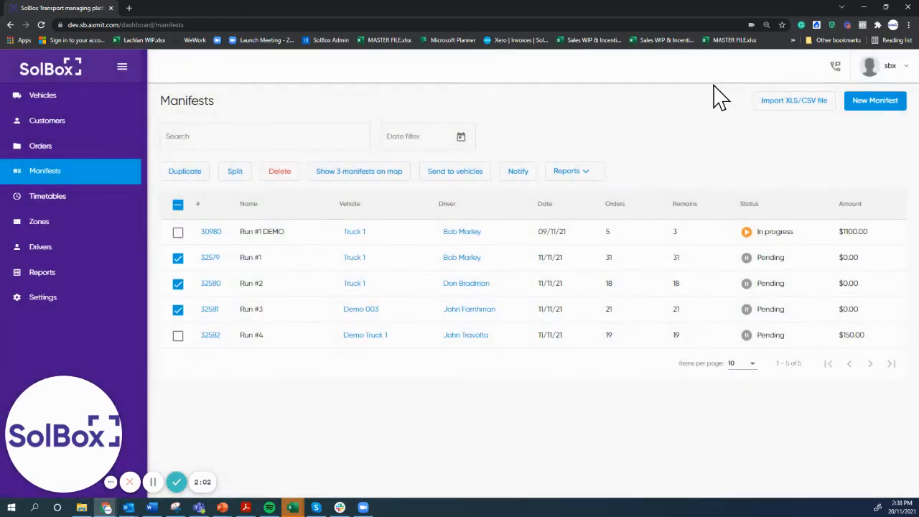
pyautogui.moveTo(455, 171)
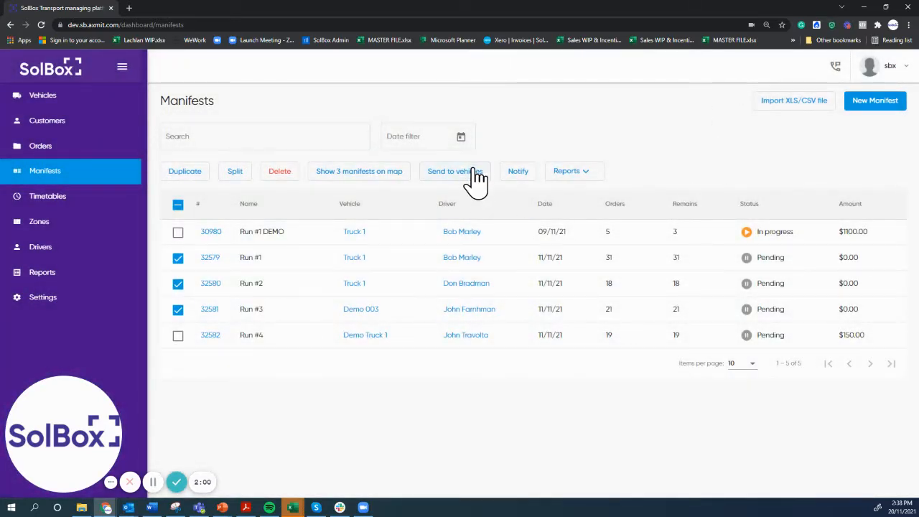
# Review the delivery notification options for the selected manifests without sending any
pyautogui.click(516, 171)
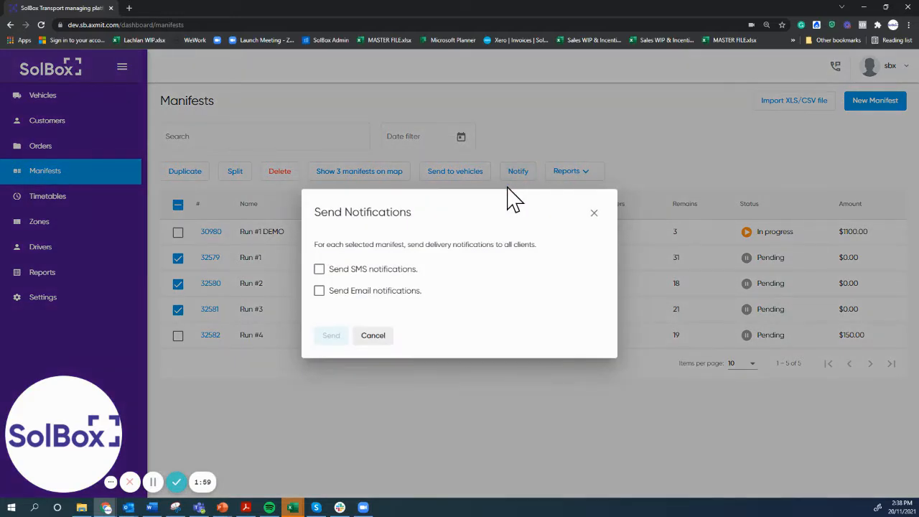
pyautogui.moveTo(610, 199)
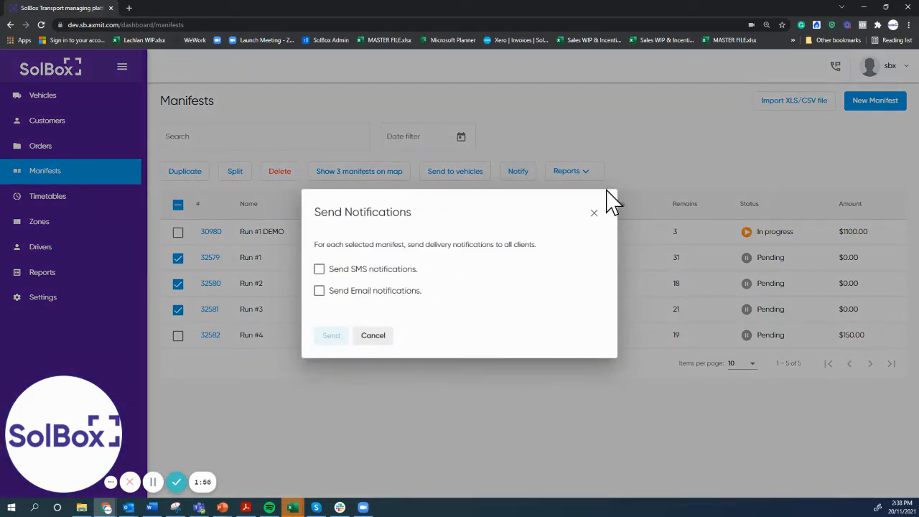
pyautogui.click(373, 336)
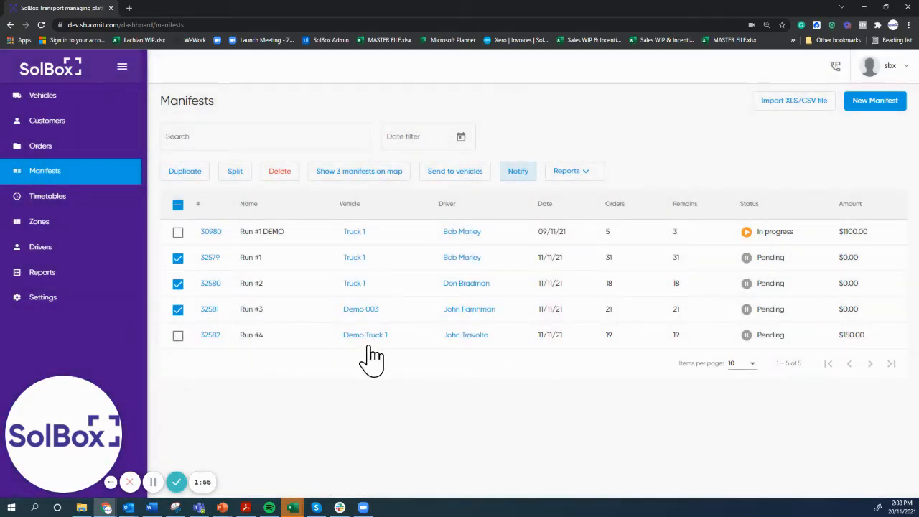
pyautogui.click(210, 231)
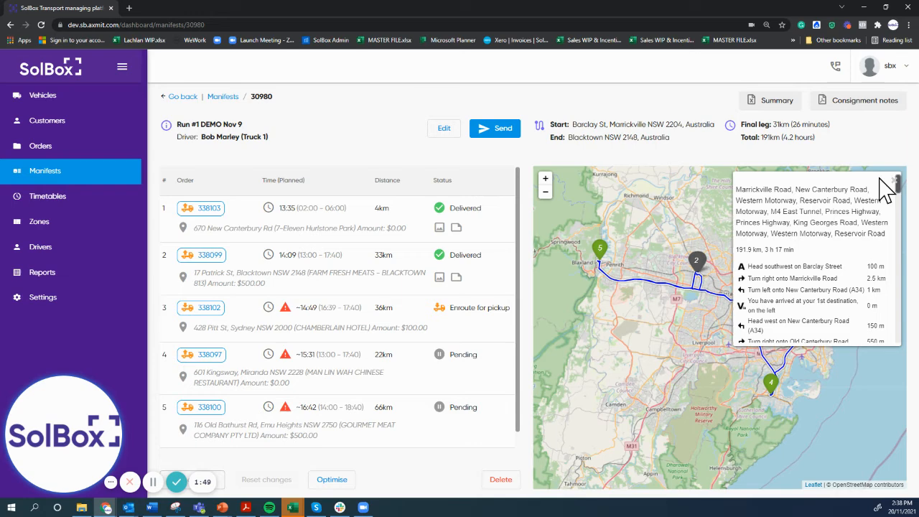
pyautogui.click(892, 181)
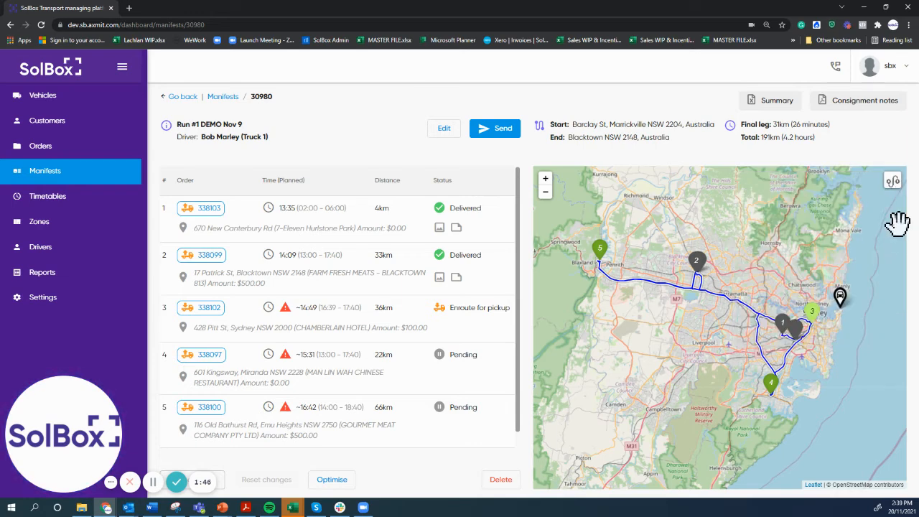
pyautogui.moveTo(840, 297)
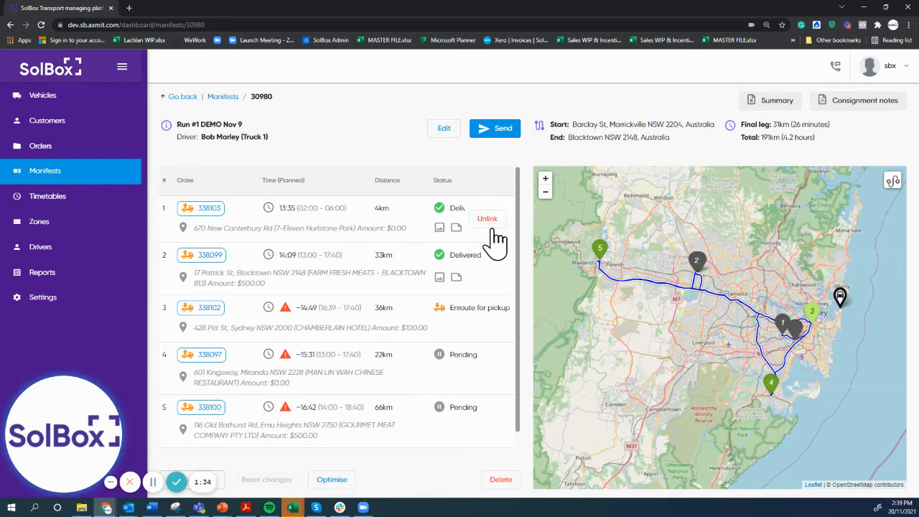
pyautogui.moveTo(445, 255)
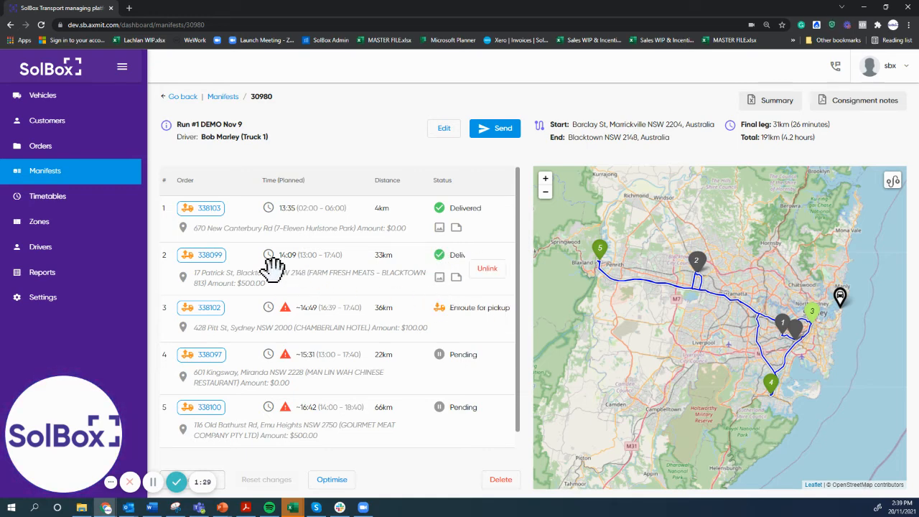
# Check delivered order 338099's signature note 'damaged item 123' and its attached delivery photo
pyautogui.click(210, 255)
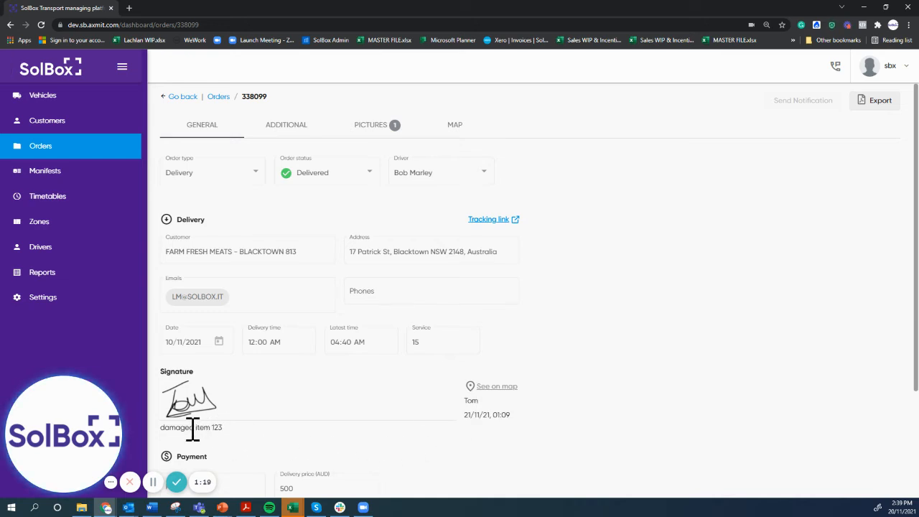
pyautogui.moveTo(399, 218)
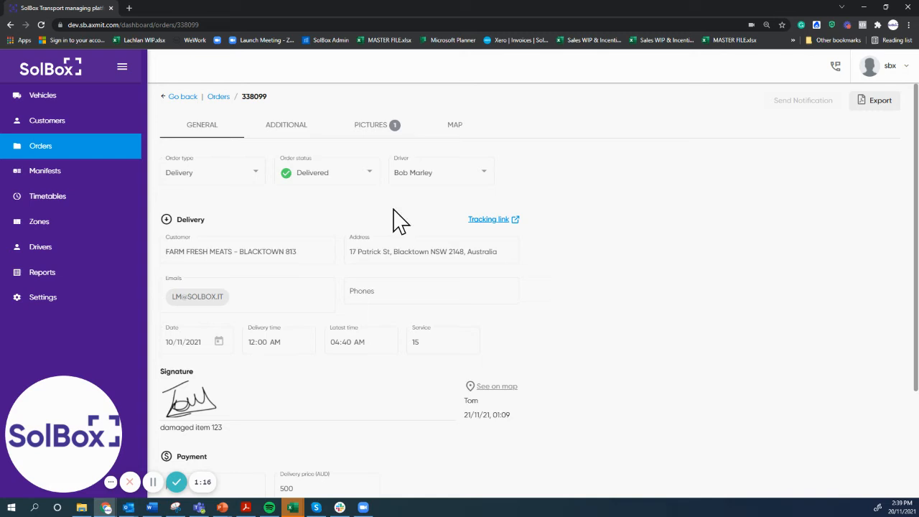
pyautogui.click(371, 123)
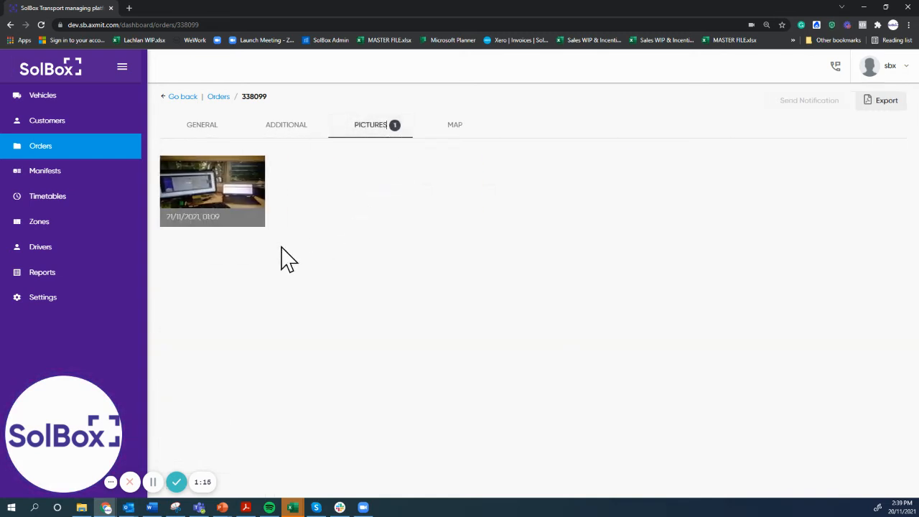
pyautogui.moveTo(241, 146)
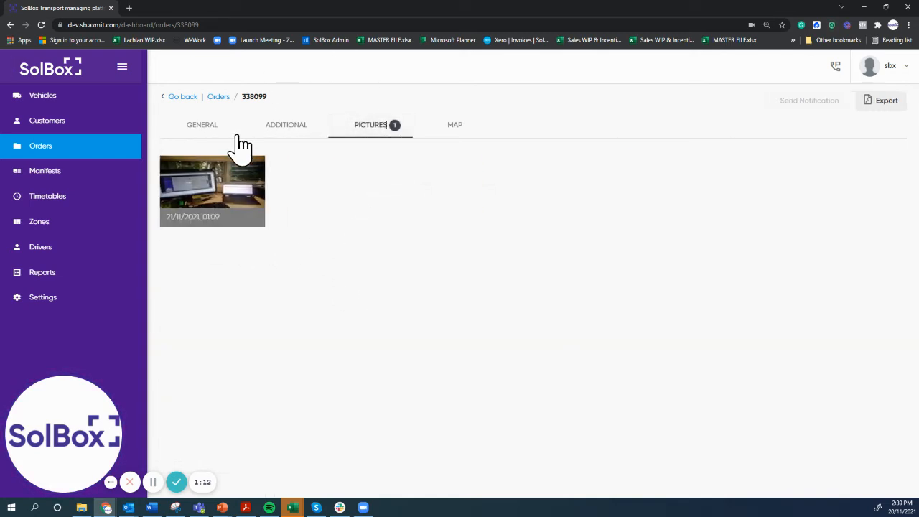
pyautogui.click(201, 123)
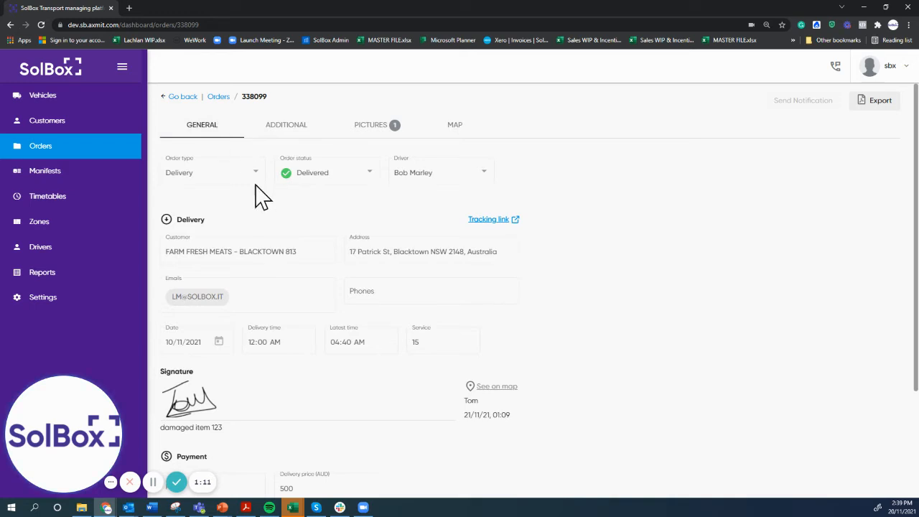
pyautogui.click(488, 218)
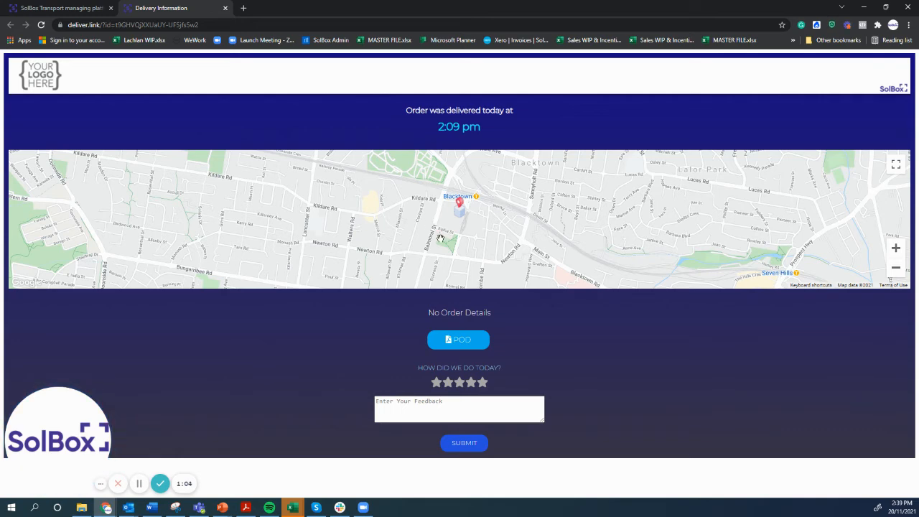
pyautogui.moveTo(450, 135)
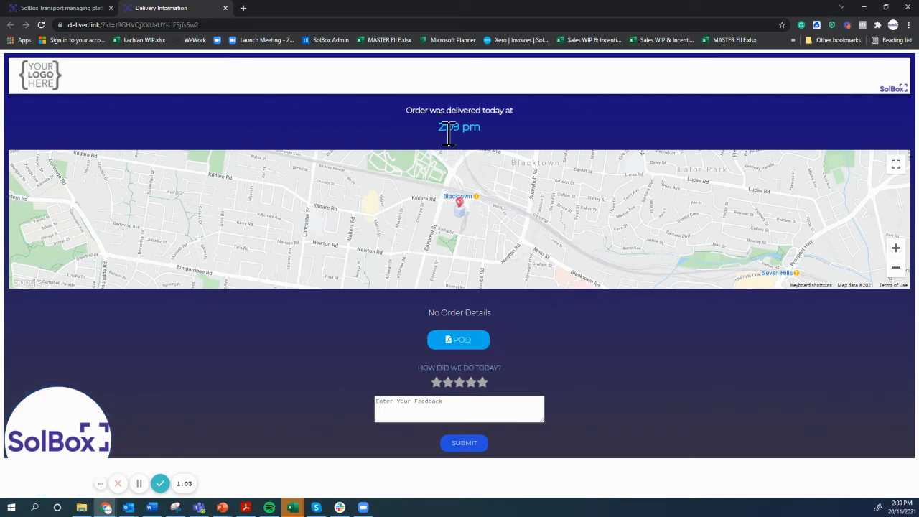
pyautogui.click(458, 339)
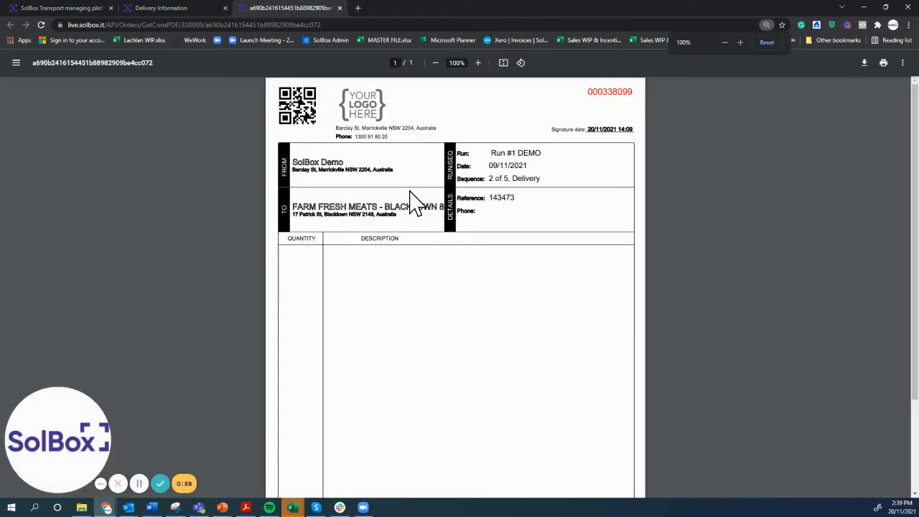
pyautogui.scroll(-3)
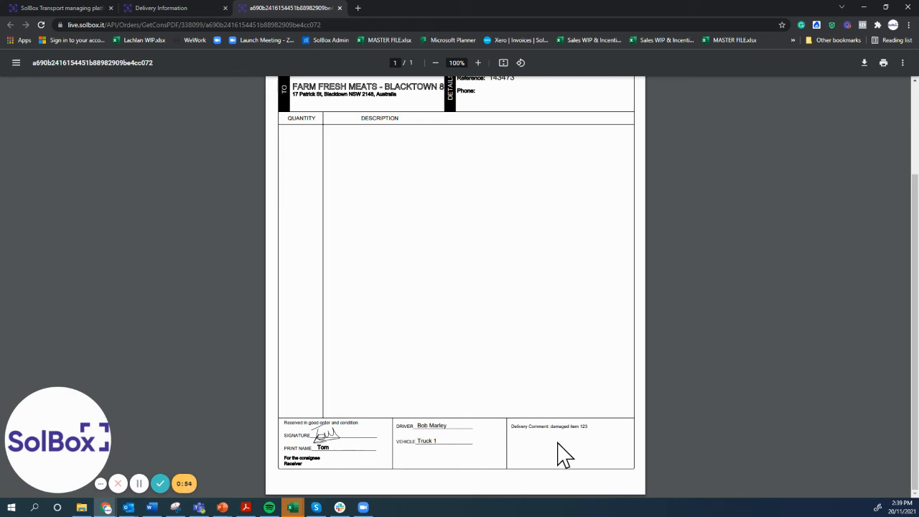
pyautogui.moveTo(576, 432)
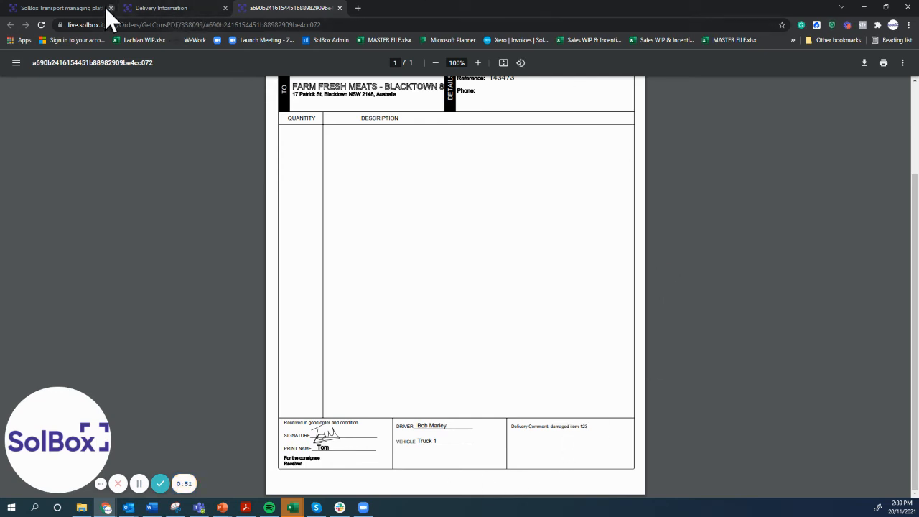
pyautogui.click(61, 9)
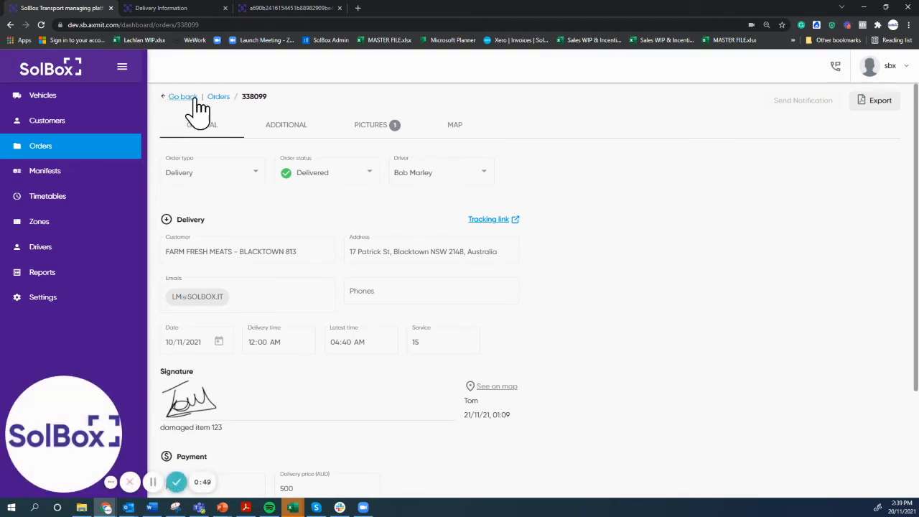
# View pickup order 338102's tracking page showing a 2:50–3:00 pm Chamberlain Hotel pickup window
pyautogui.click(178, 96)
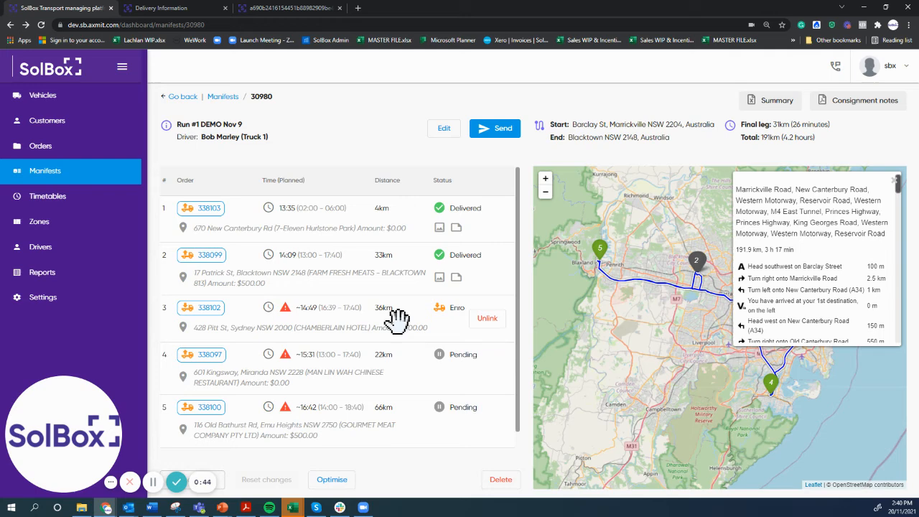
pyautogui.click(210, 307)
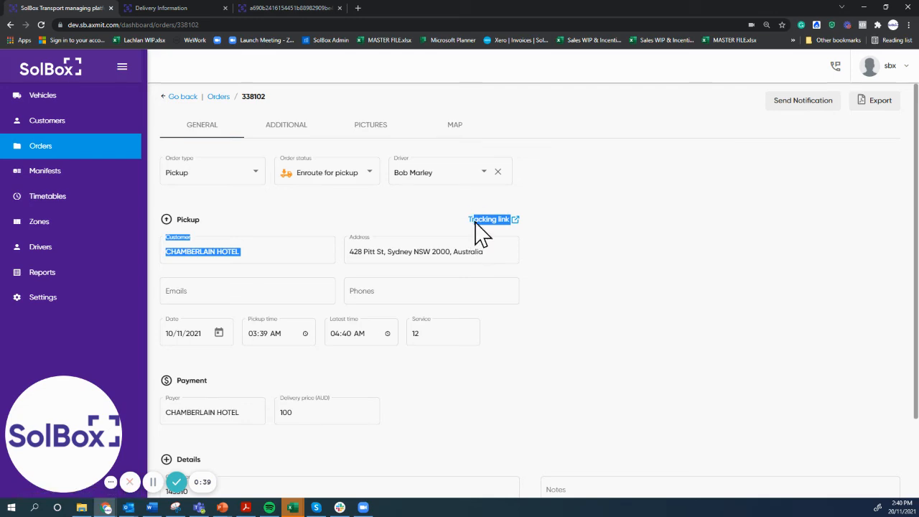
pyautogui.click(488, 218)
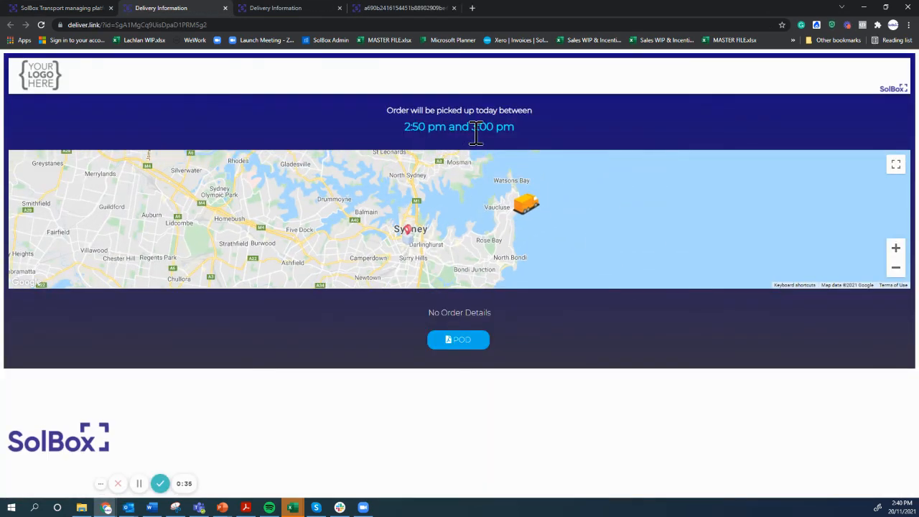
pyautogui.moveTo(497, 151)
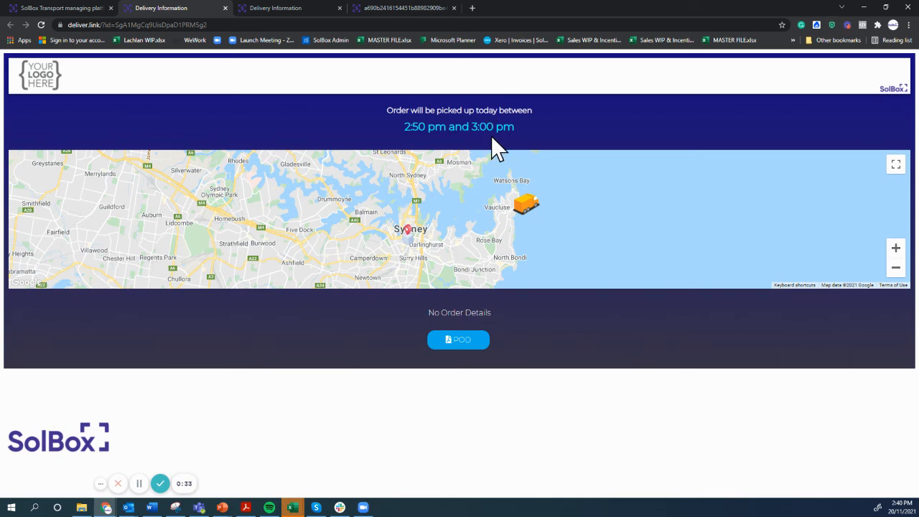
pyautogui.click(60, 9)
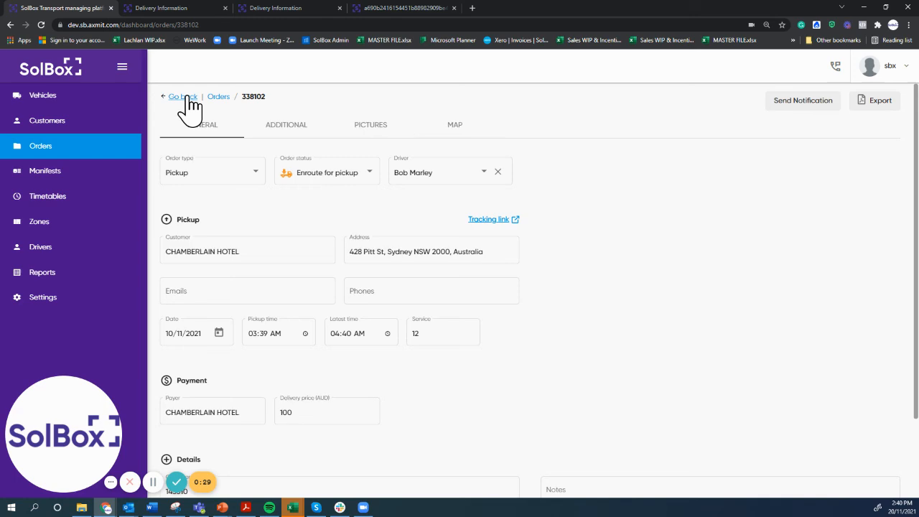
# Re-optimise the Run #1 DEMO manifest so order 338100 is sequenced before 338097
pyautogui.click(179, 96)
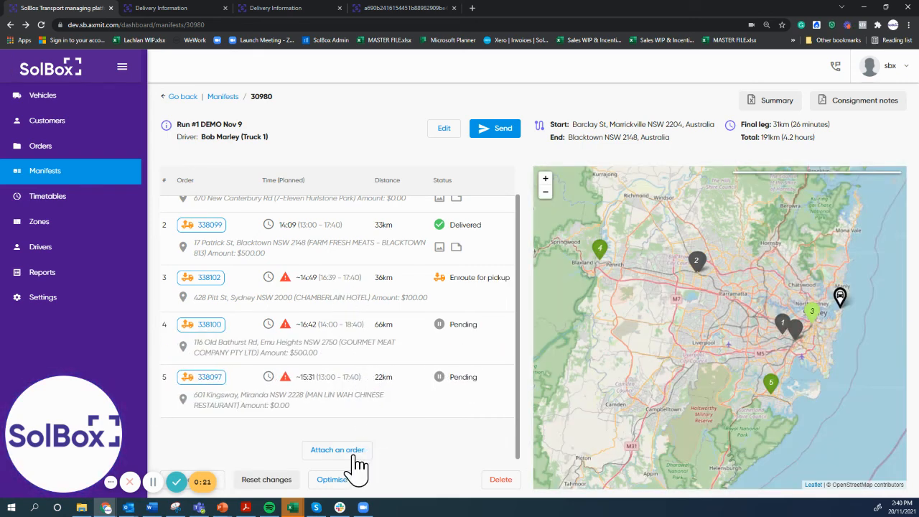
pyautogui.click(337, 450)
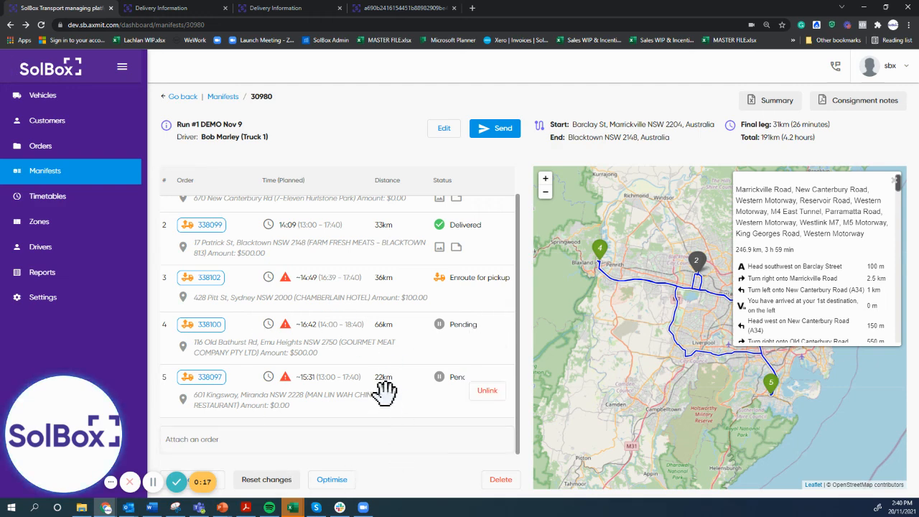
pyautogui.moveTo(473, 292)
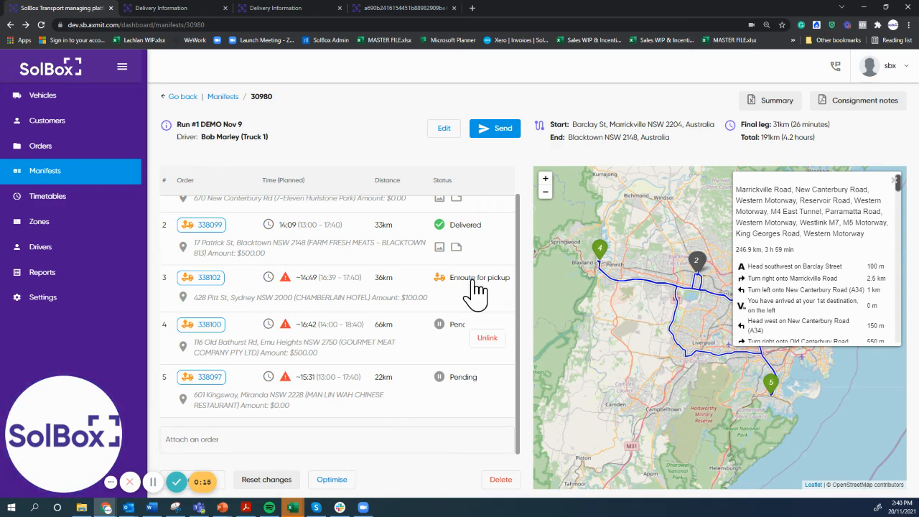